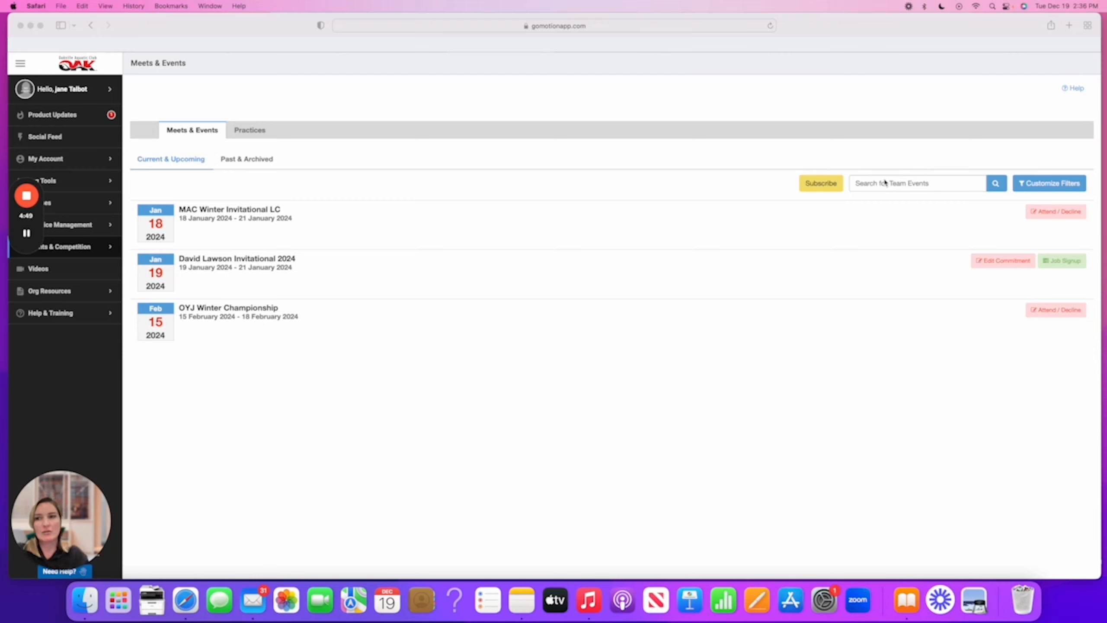
mouse_move(155, 105)
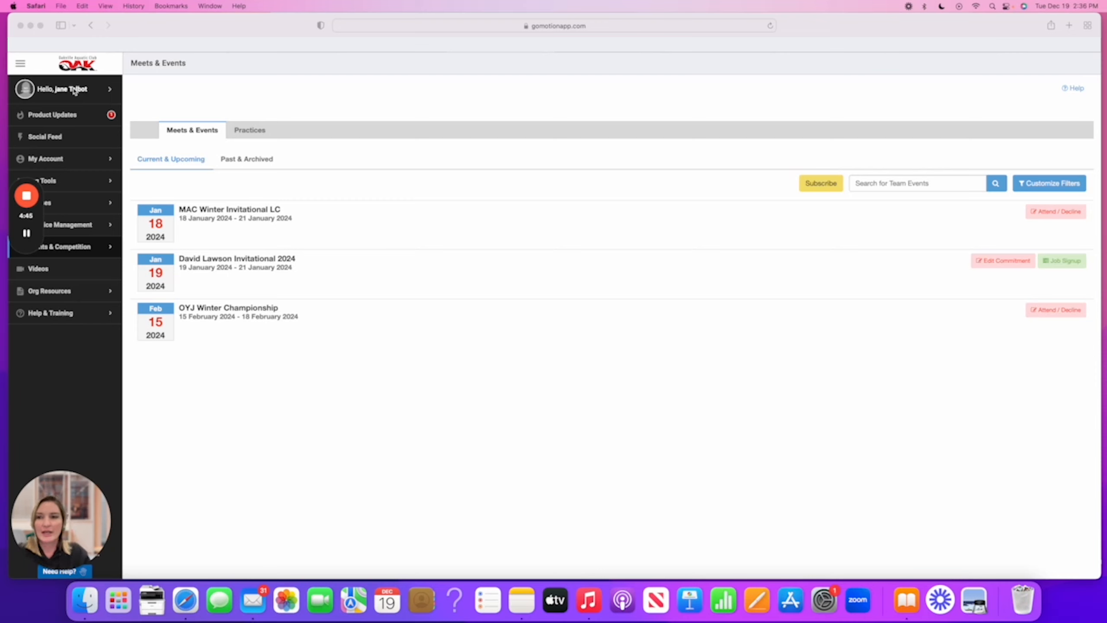
mouse_move(82, 215)
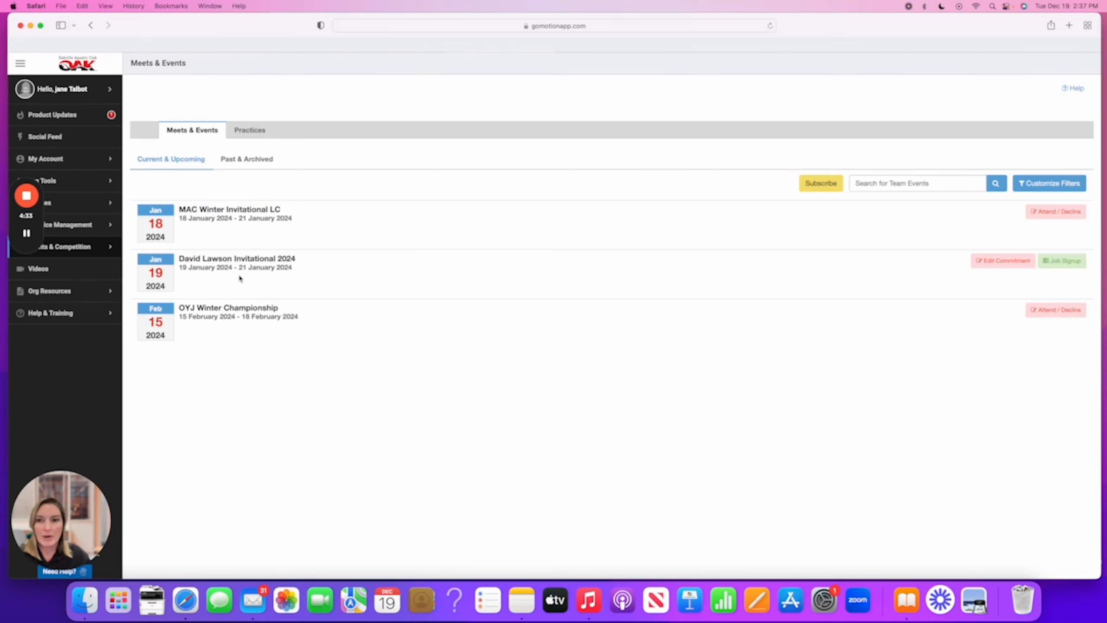
mouse_move(793, 305)
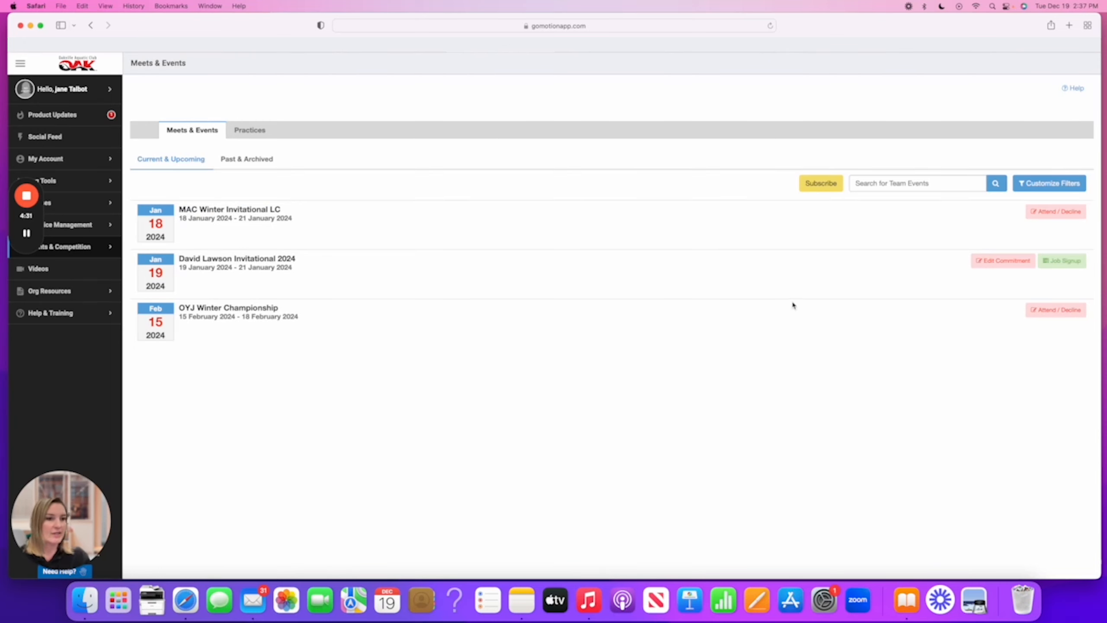
mouse_move(996, 261)
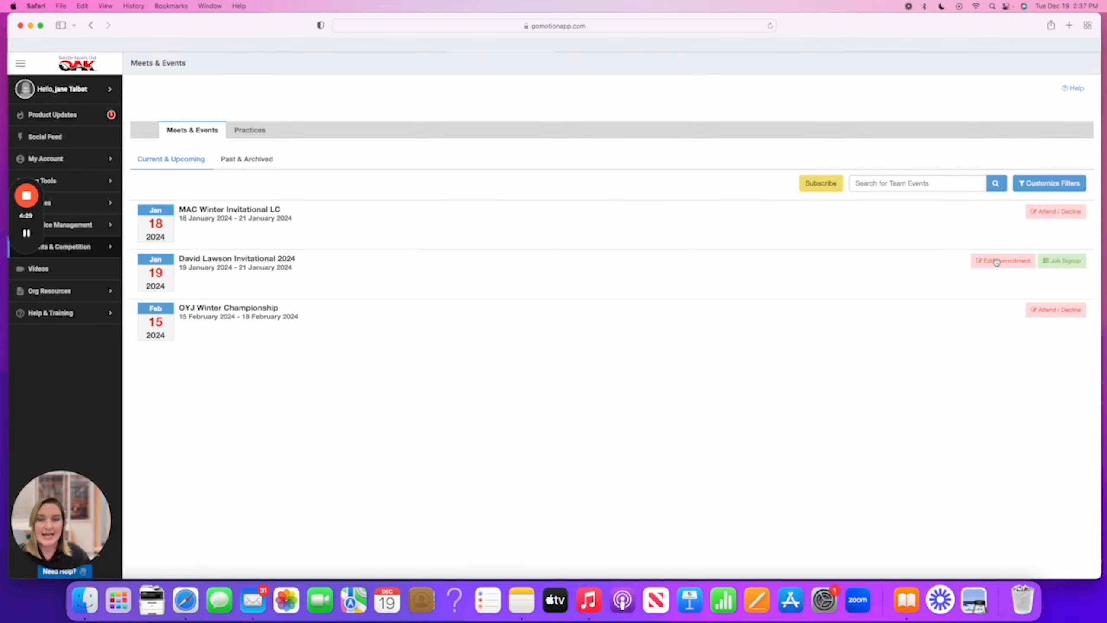
Open the member's session signup form for David Lawson Invitational 2024 via Edit Commitment
click(1062, 261)
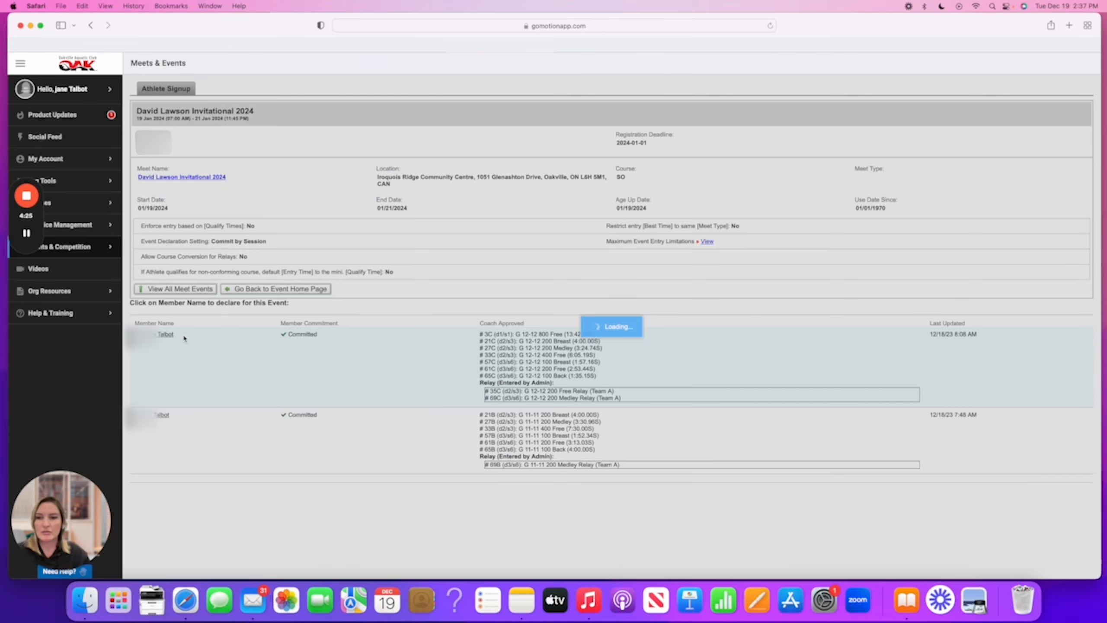
click(166, 334)
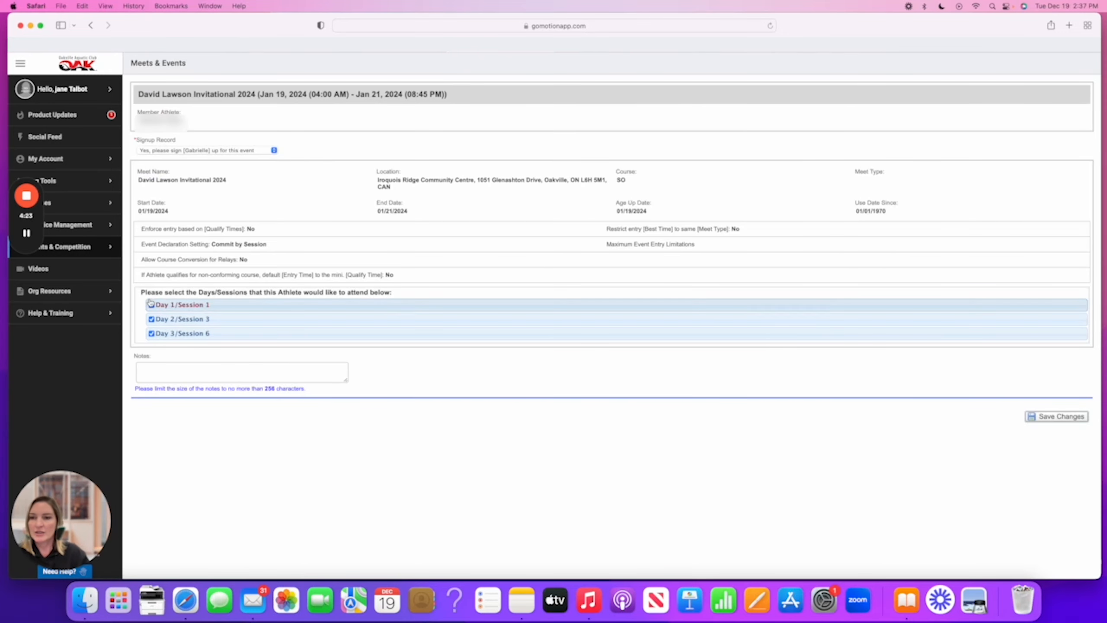
Uncheck Day 1/Session 1 and add the note 'Declining day 1 session 1 due to conflict'
click(151, 305)
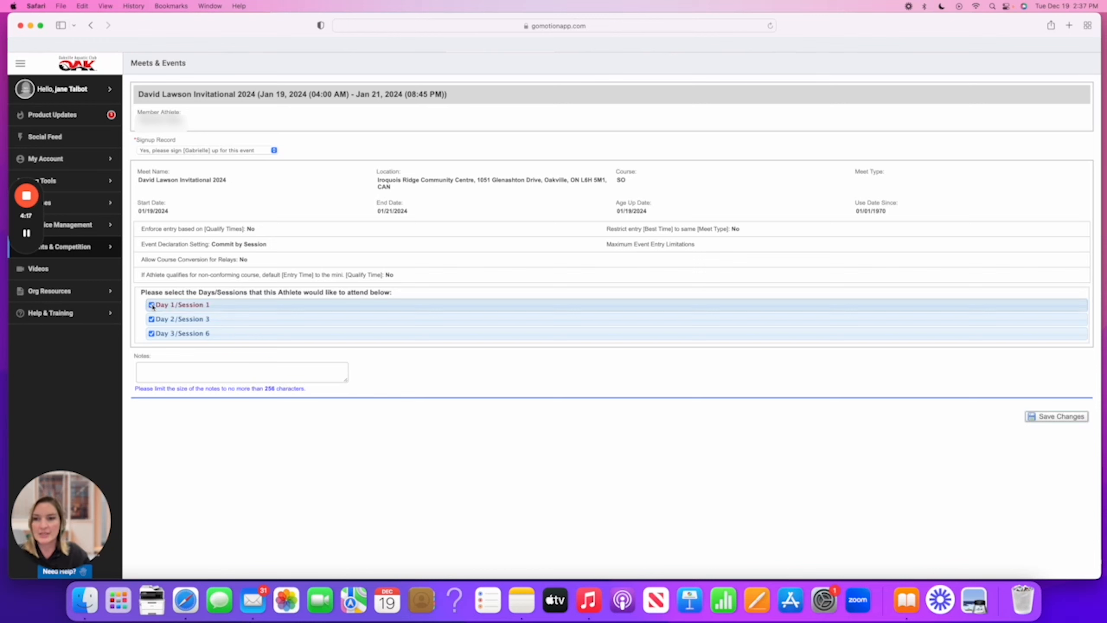
click(151, 305)
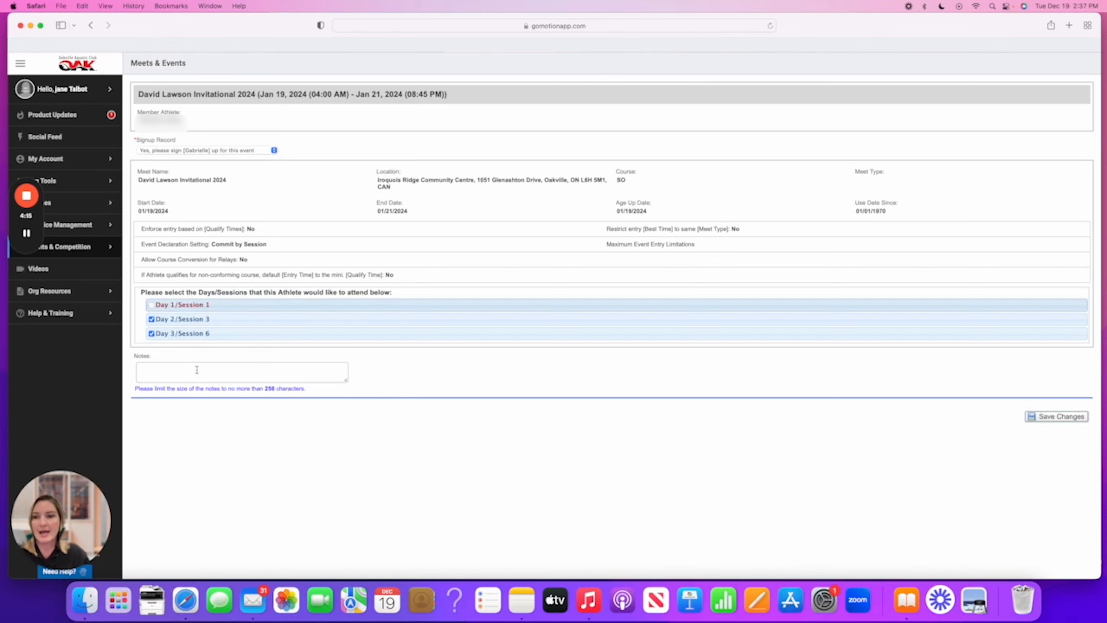
click(241, 372)
text(Declining day 1 session)
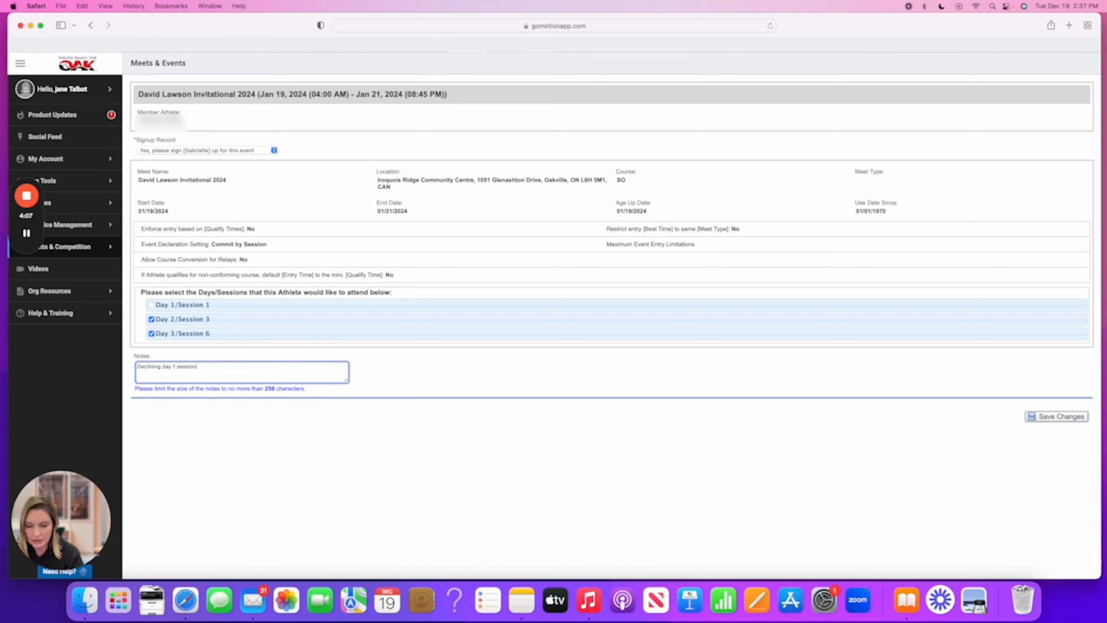
text(1 due to)
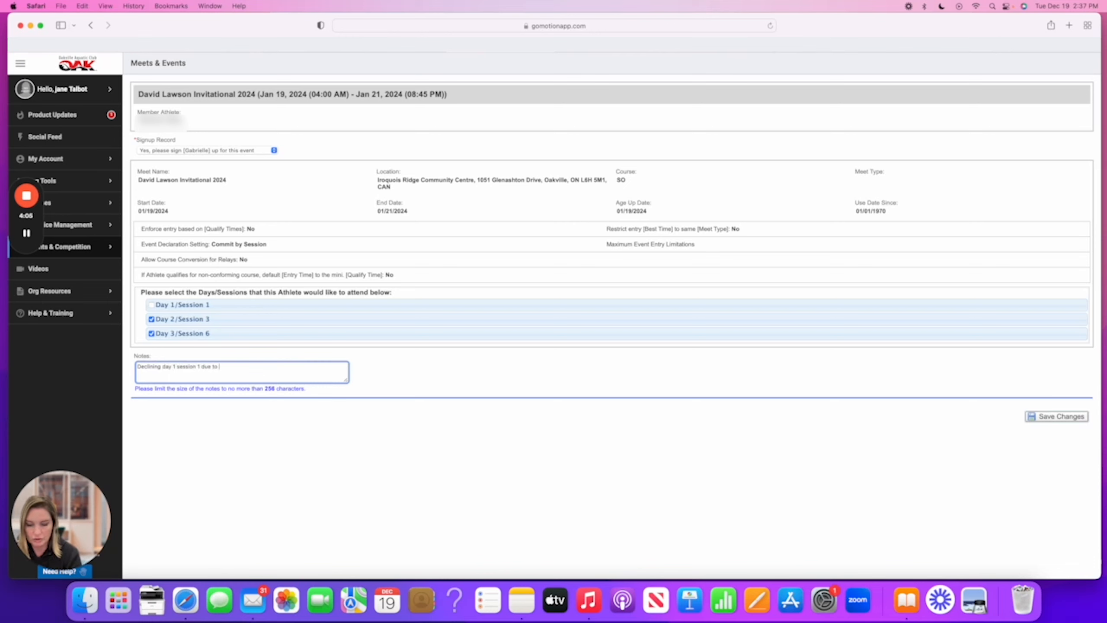
text(conflict)
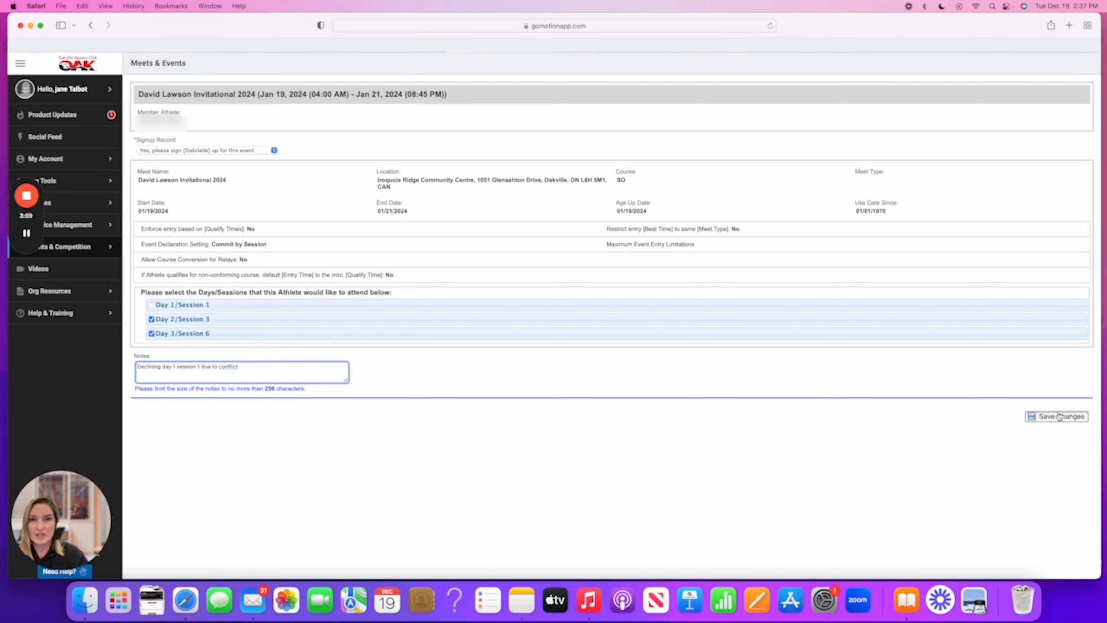
mouse_move(571, 446)
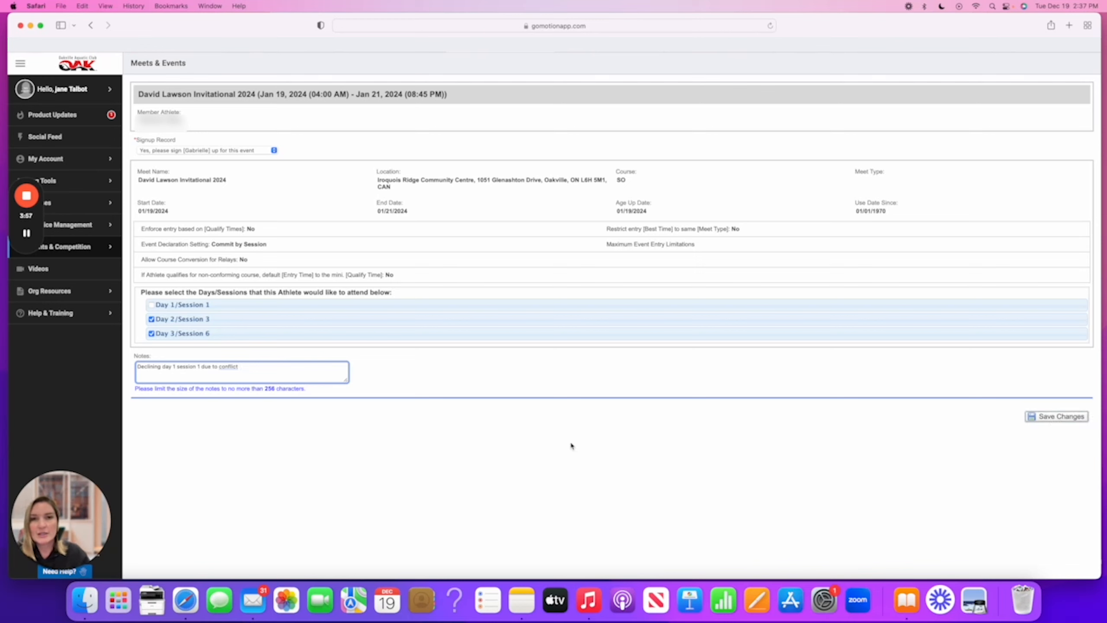